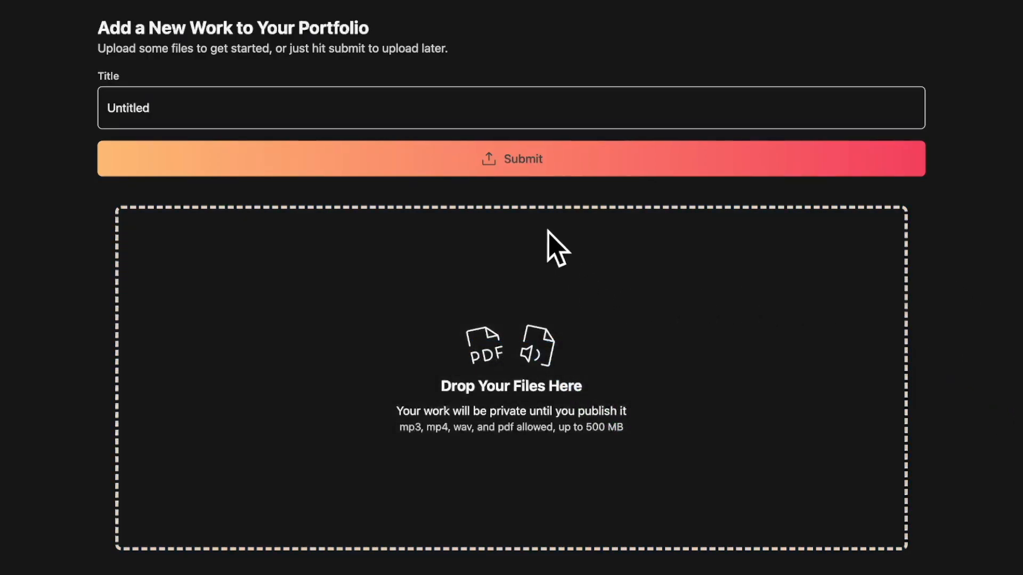
Submit the new work with no files and confirm its visibility as public.
{"action": "left_click", "coordinate": [511, 159]}
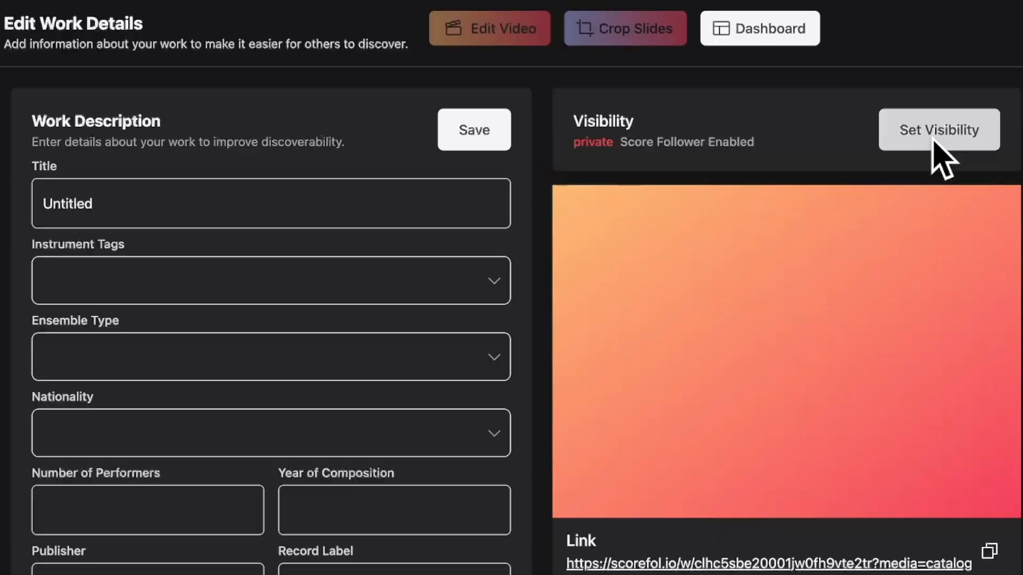
{"action": "left_click", "coordinate": [939, 129]}
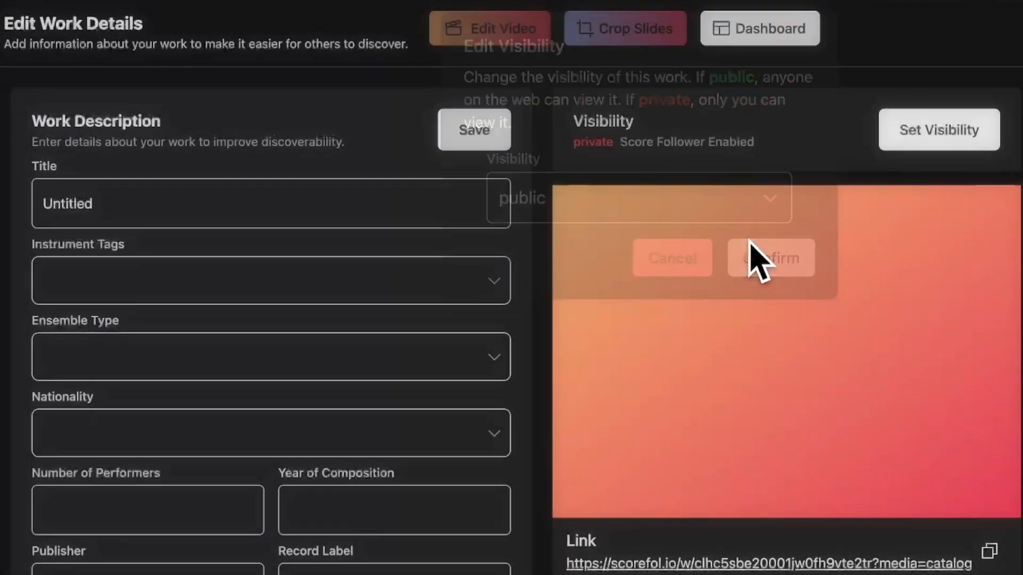
{"action": "left_click", "coordinate": [770, 258]}
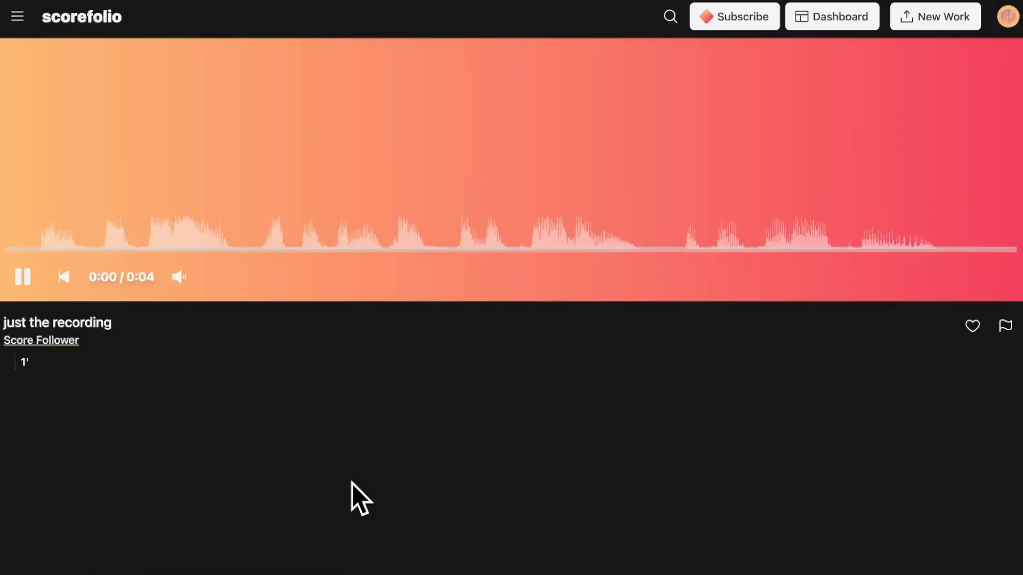
{"action": "mouse_move", "coordinate": [848, 51]}
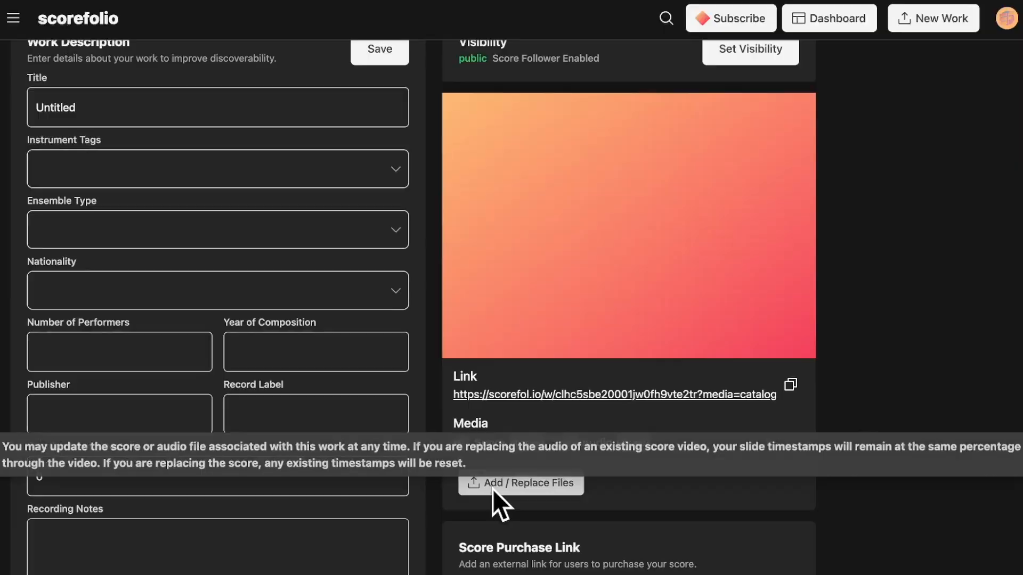
Add a score file to the work from the details form.
{"action": "left_click", "coordinate": [520, 484]}
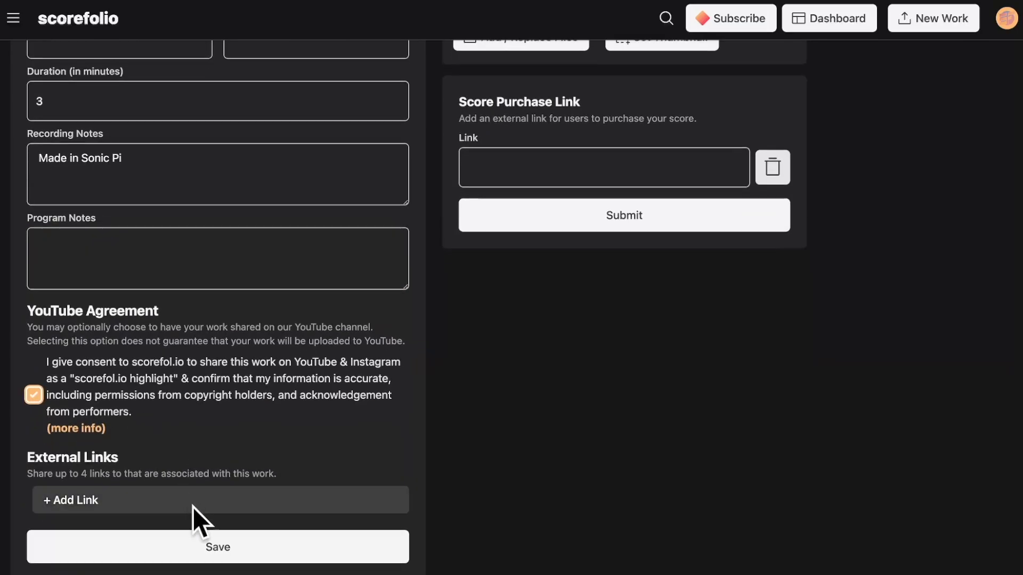
{"action": "mouse_move", "coordinate": [912, 281]}
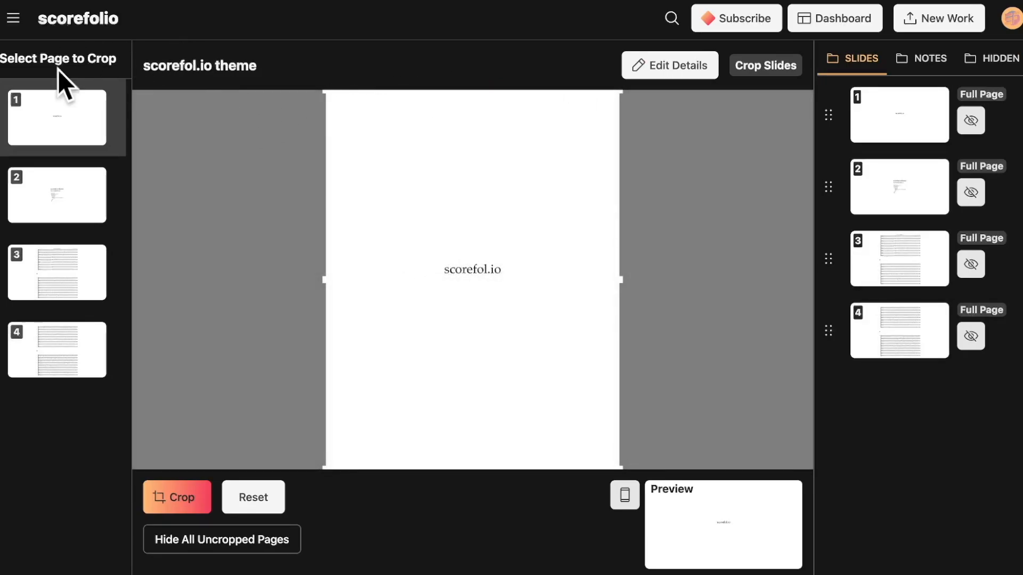
{"action": "mouse_move", "coordinate": [871, 422]}
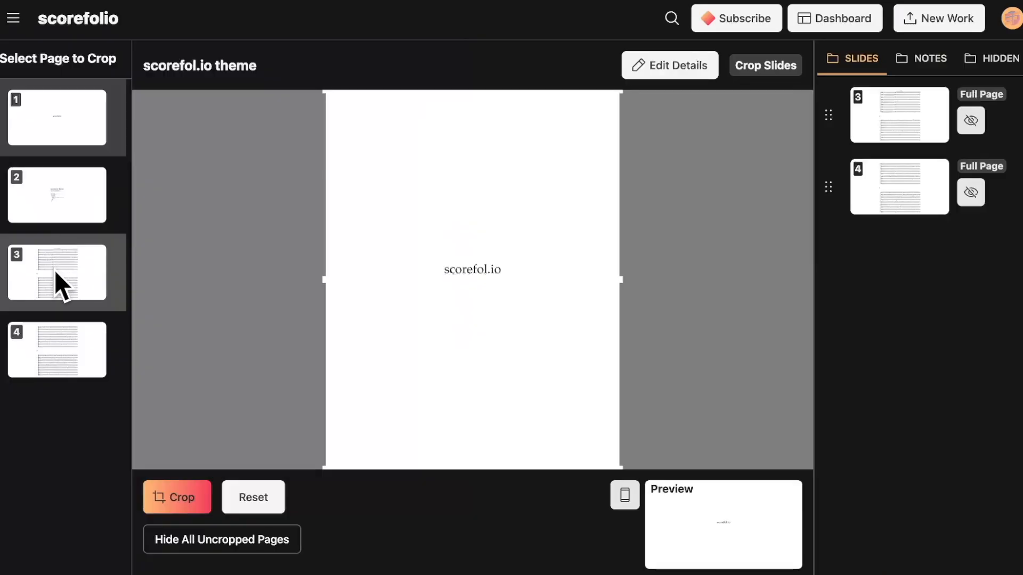
Crop the systems of pages 3 and 4 into separate slides.
{"action": "left_click", "coordinate": [57, 275]}
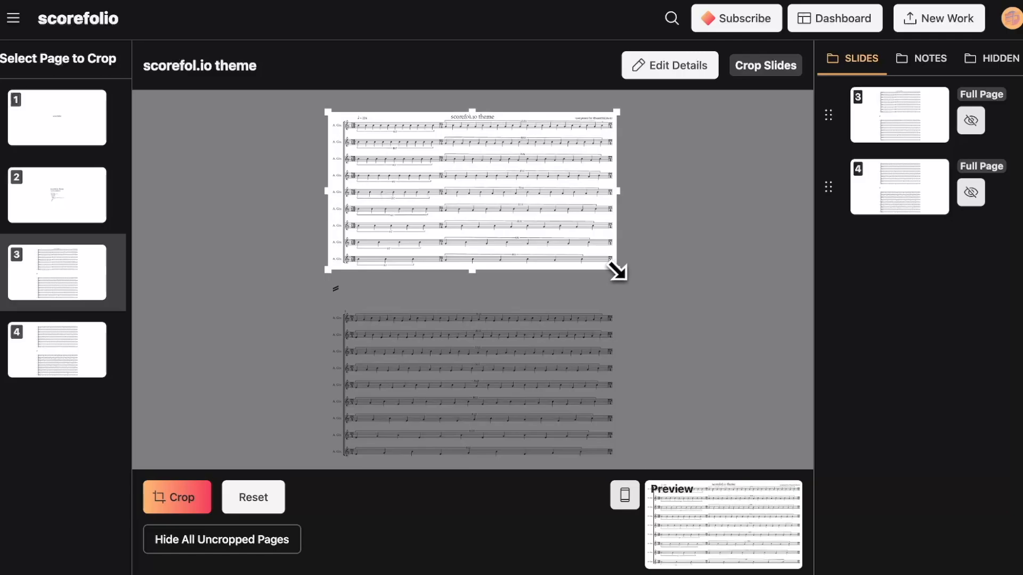
{"action": "left_click", "coordinate": [177, 496]}
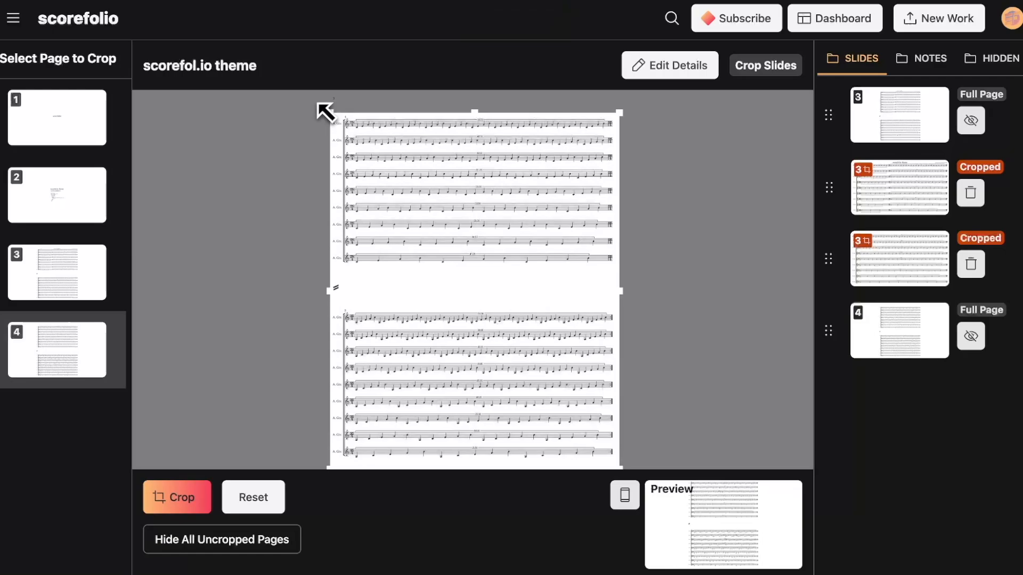
{"action": "left_click", "coordinate": [176, 496]}
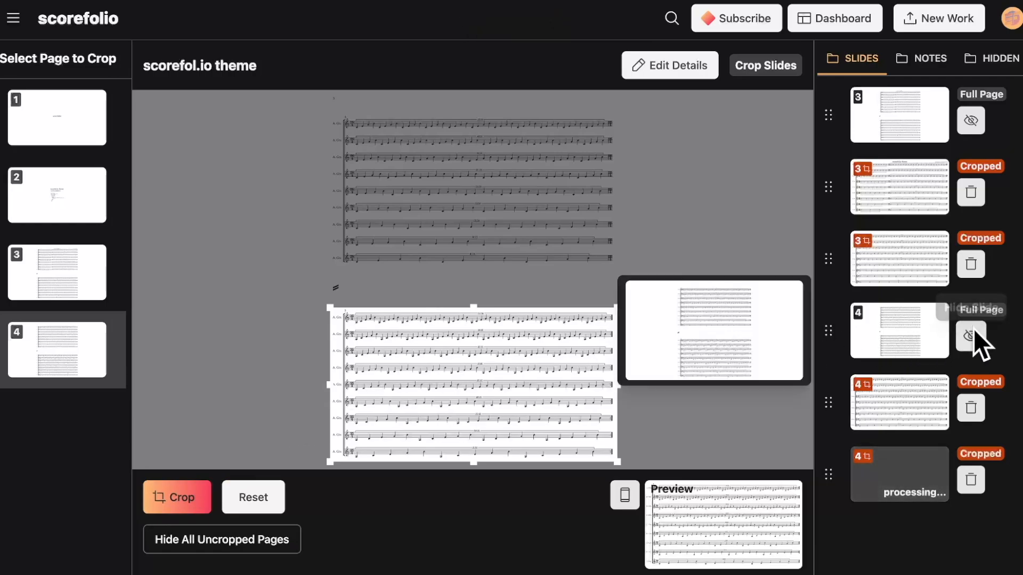
Hide the full page 4 slide and every remaining uncropped page.
{"action": "left_click", "coordinate": [970, 337]}
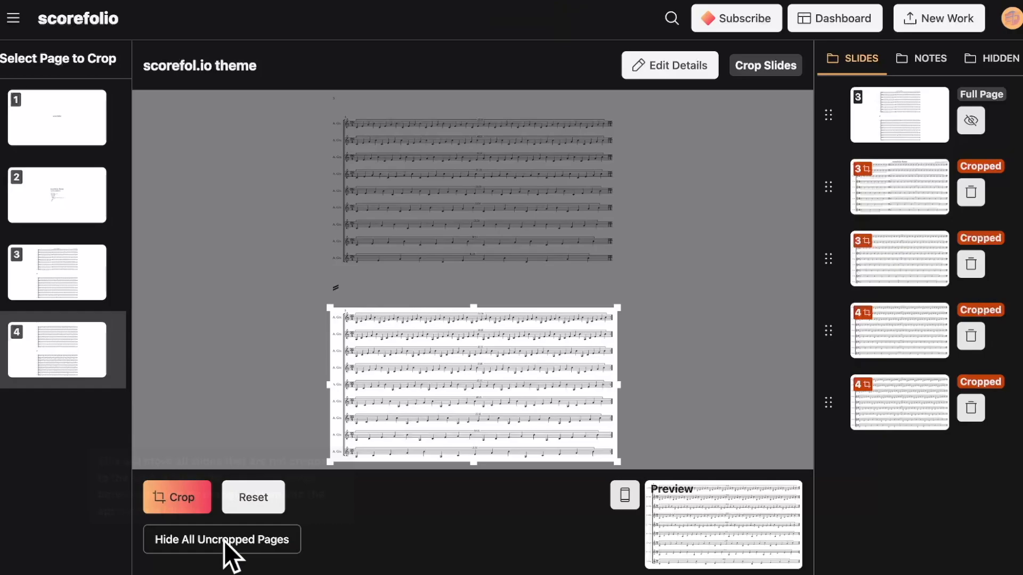
{"action": "left_click", "coordinate": [221, 539]}
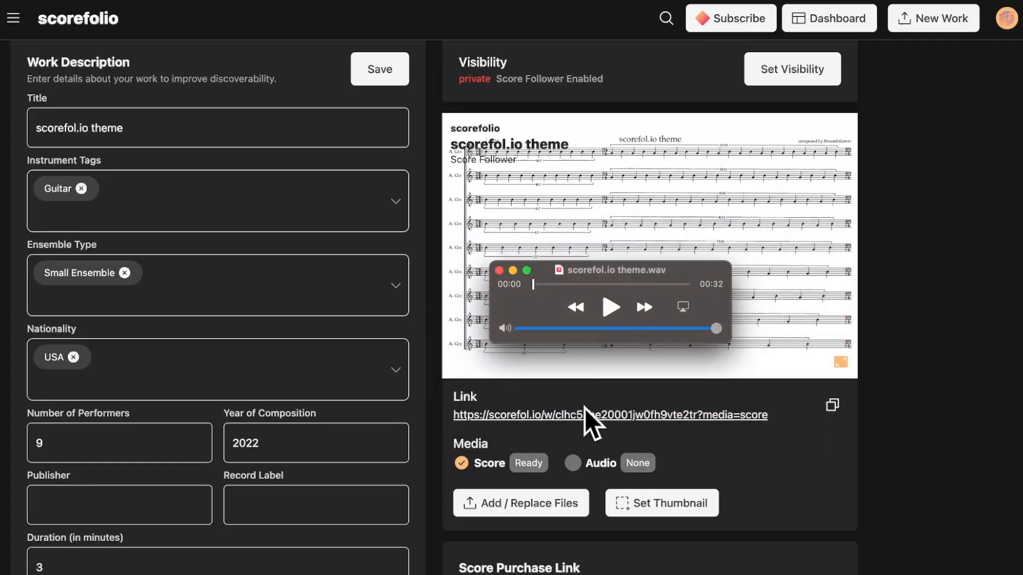
Attach the scorefol.io theme.wav recording as the work's audio and make it public.
{"action": "left_click", "coordinate": [519, 503]}
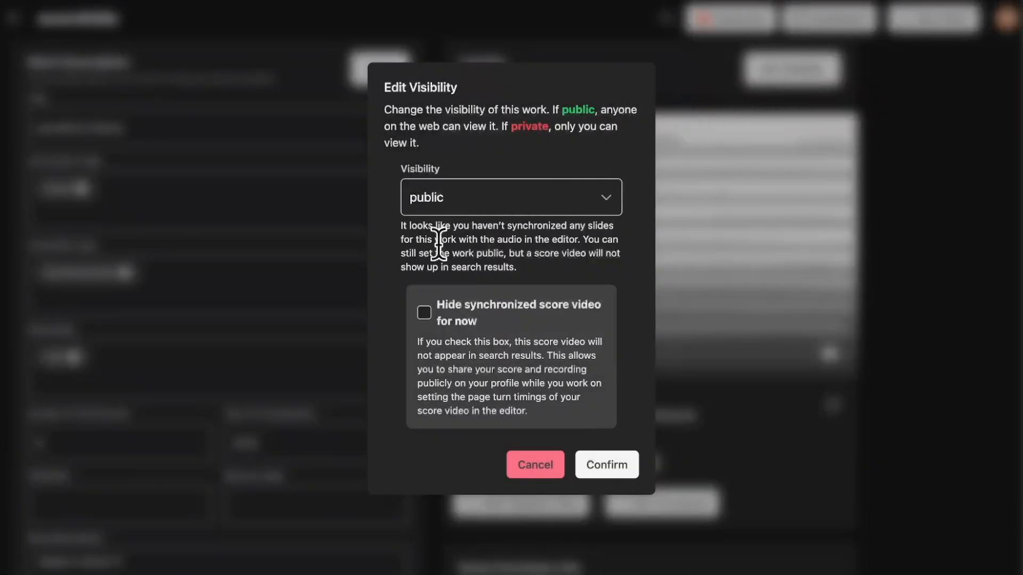
{"action": "left_click", "coordinate": [424, 314]}
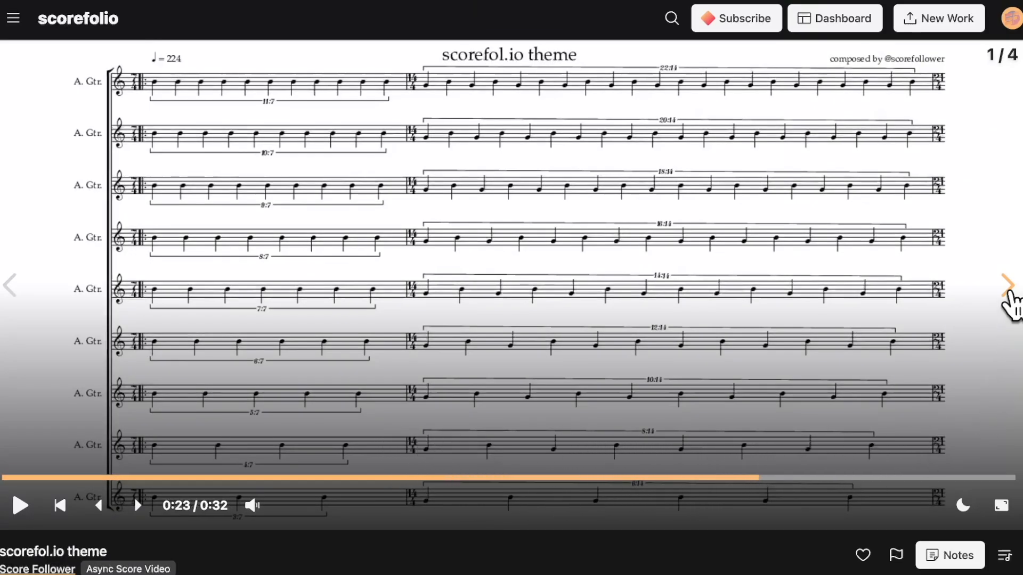
{"action": "left_click", "coordinate": [1006, 283]}
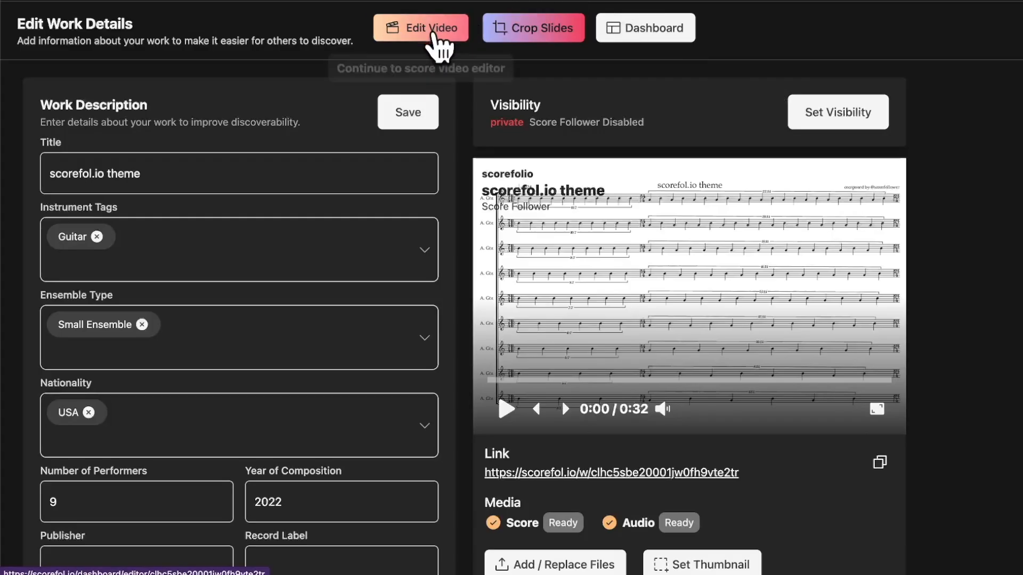
Time the slides against the playing recording in the video editor, then download the score video.
{"action": "left_click", "coordinate": [429, 27]}
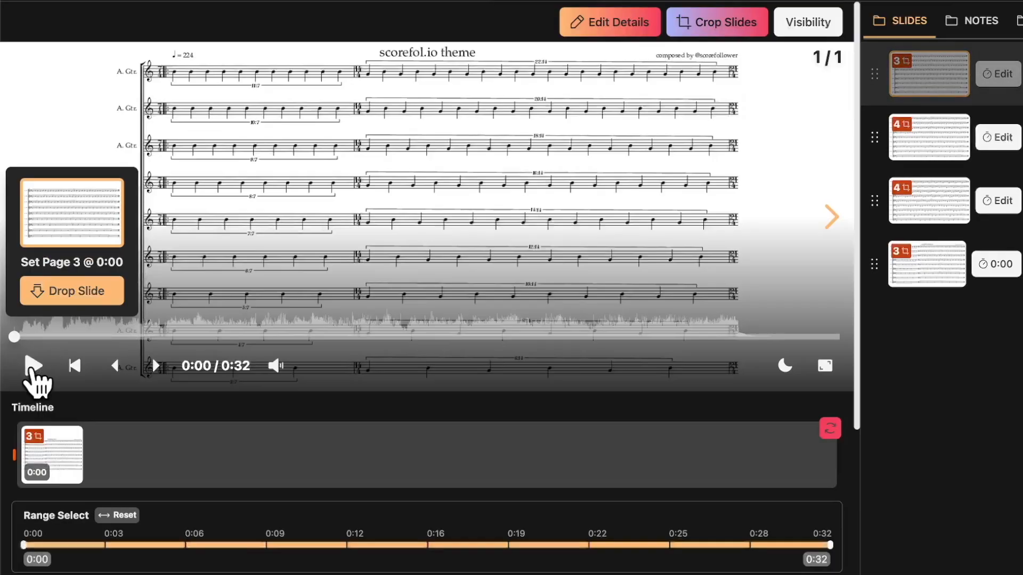
{"action": "left_click", "coordinate": [32, 367]}
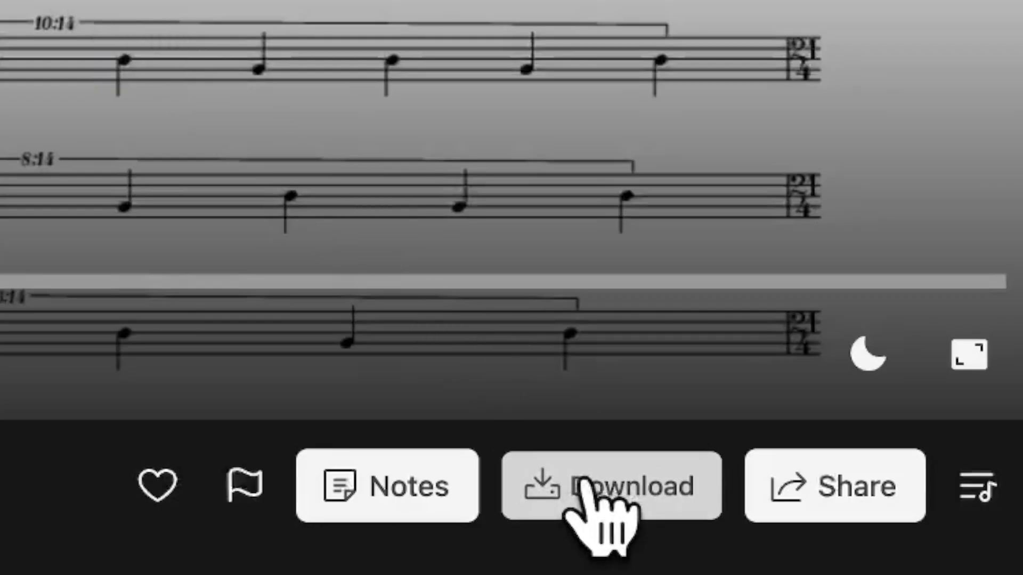
{"action": "left_click", "coordinate": [611, 486]}
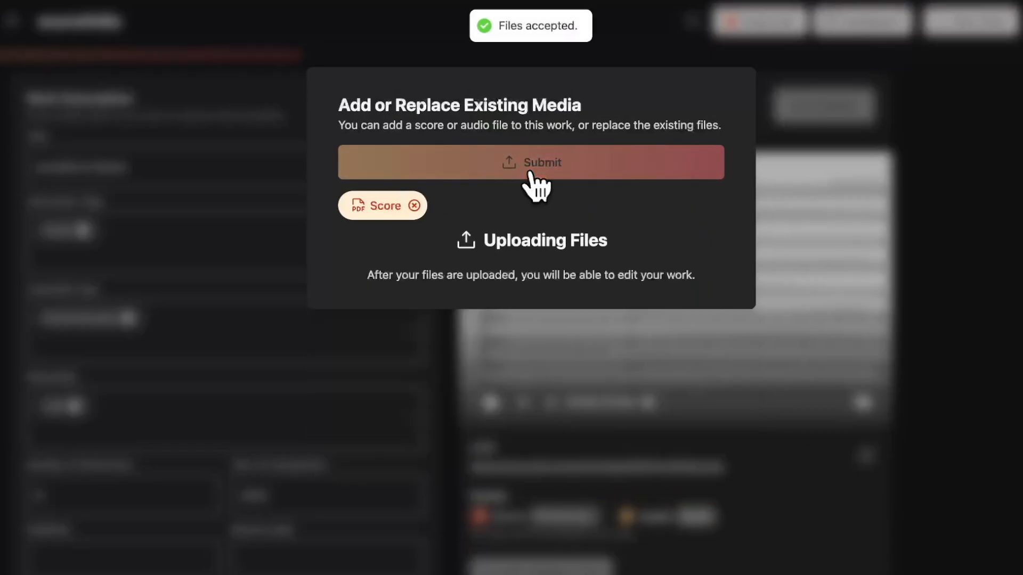
Upload a replacement score PDF through Add / Replace Files.
{"action": "left_click", "coordinate": [530, 162]}
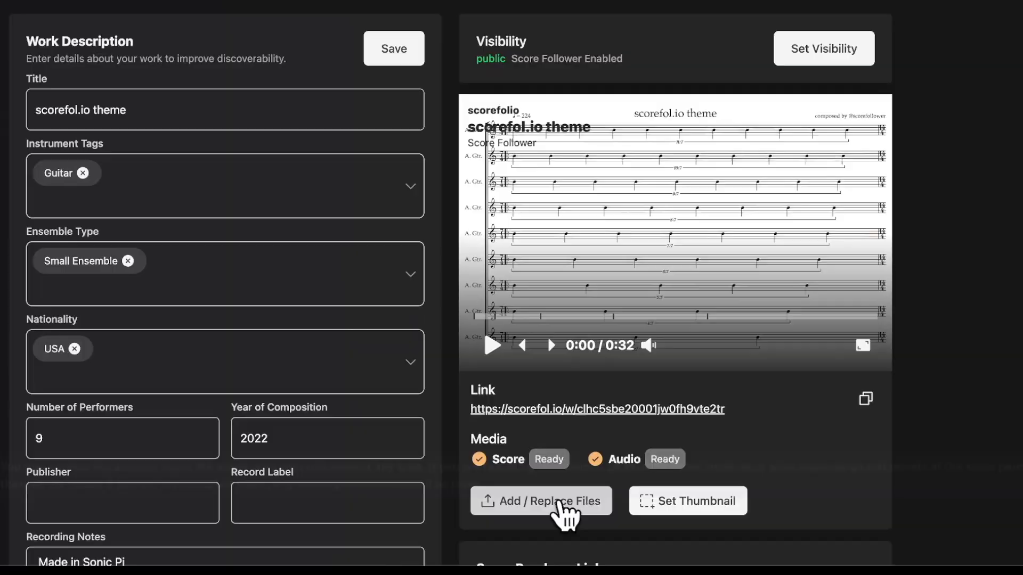
{"action": "left_click", "coordinate": [541, 501]}
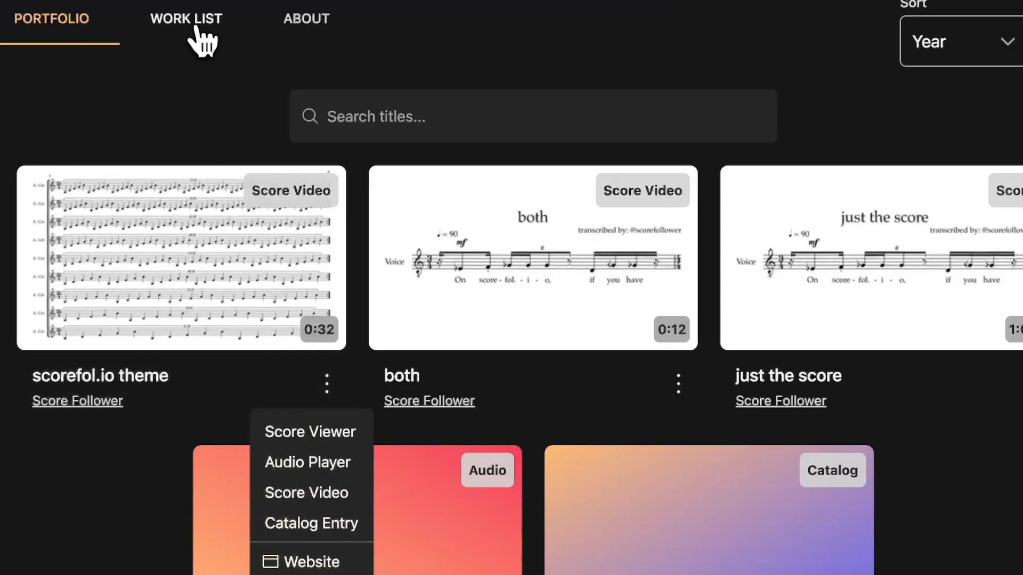
Play the scorefol.io theme score video from the portfolio in full screen.
{"action": "left_click", "coordinate": [309, 431]}
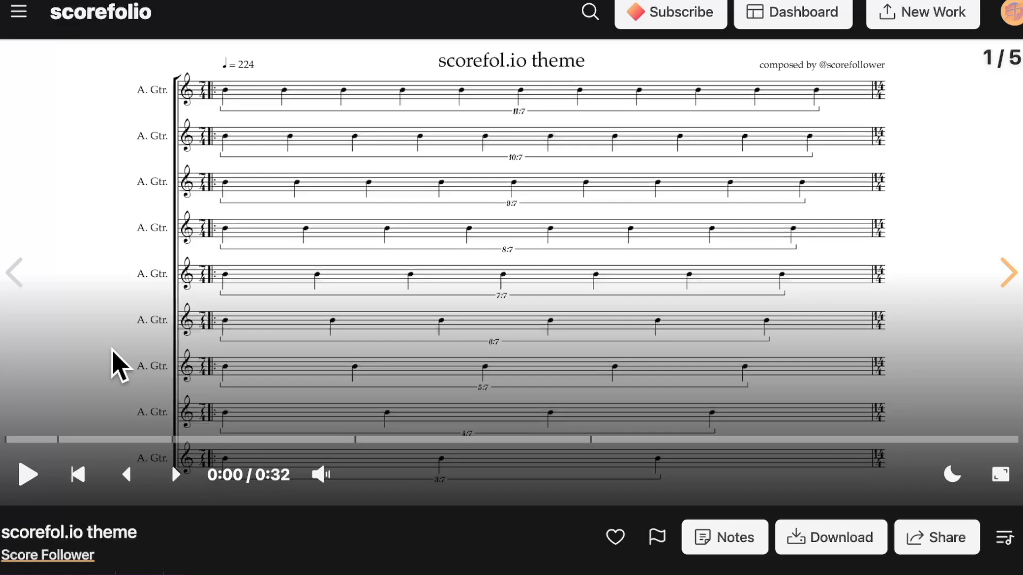
{"action": "left_click", "coordinate": [176, 475]}
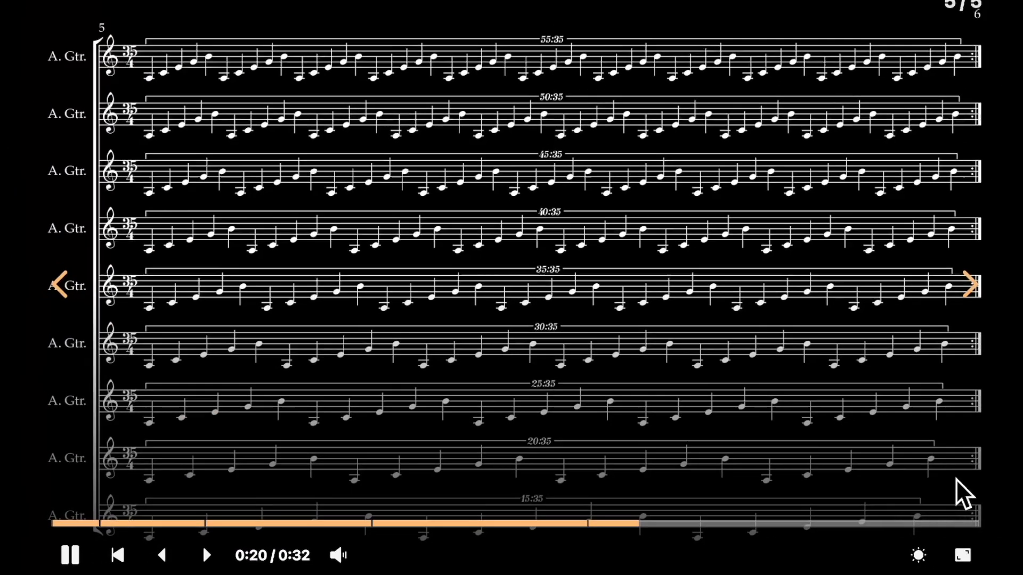
{"action": "left_click", "coordinate": [961, 554]}
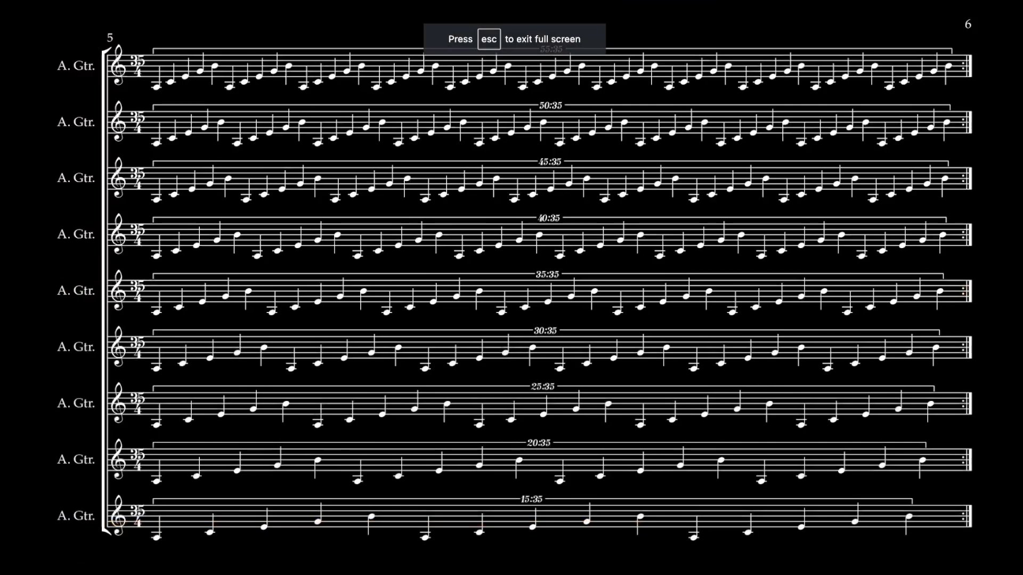